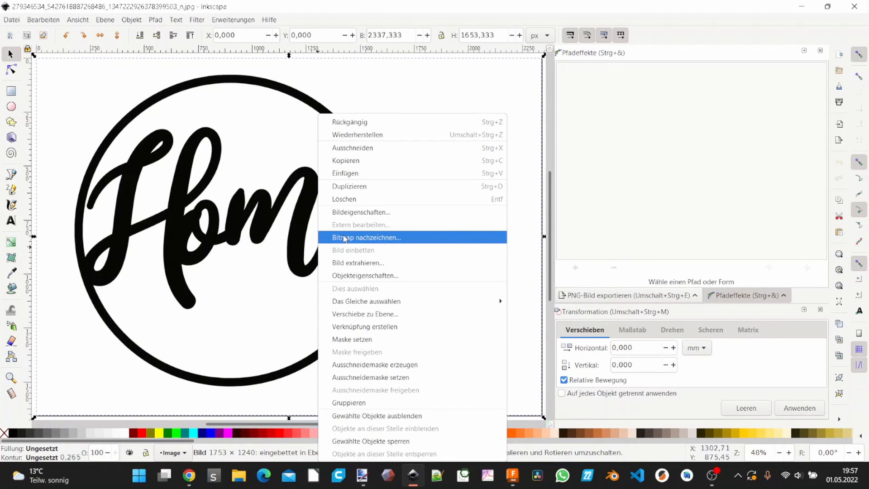
Trace the Home logo bitmap with brightness cutoff 0.450, previewing before creating the path
left_click(366, 237)
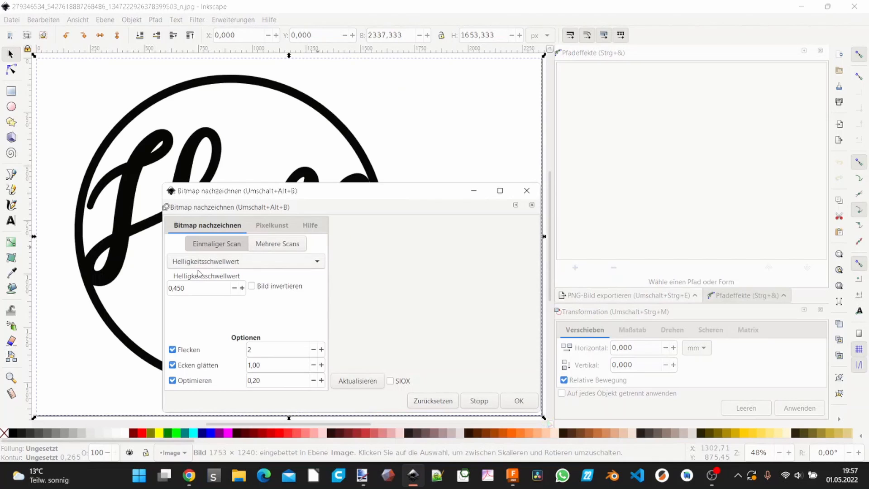
left_click(358, 381)
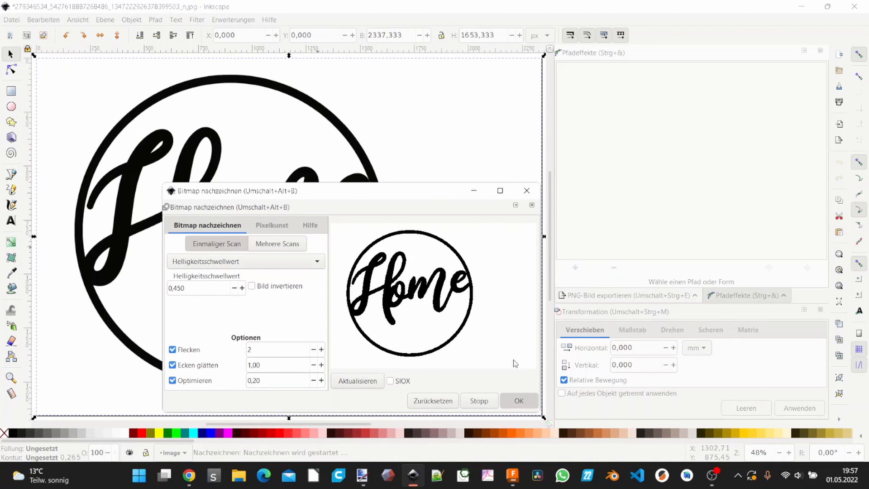
left_click(518, 400)
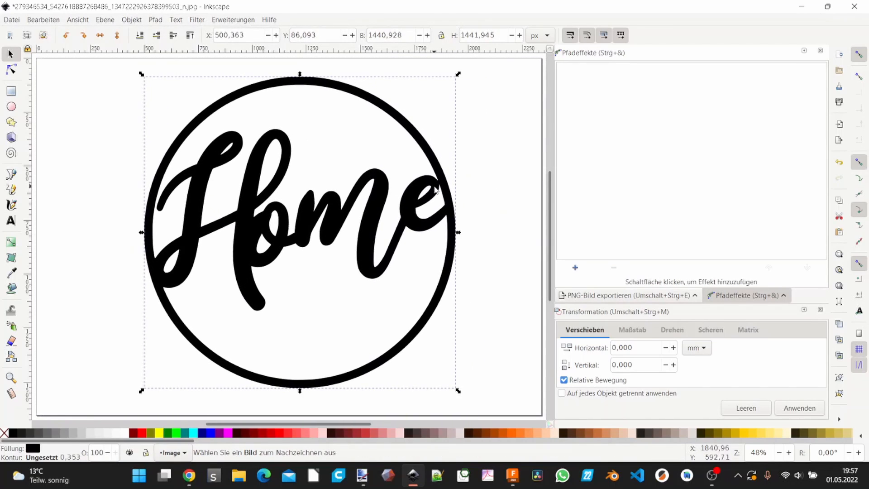
Save the traced logo to the desktop as a Normales SVG (*.svg) file
left_click(10, 20)
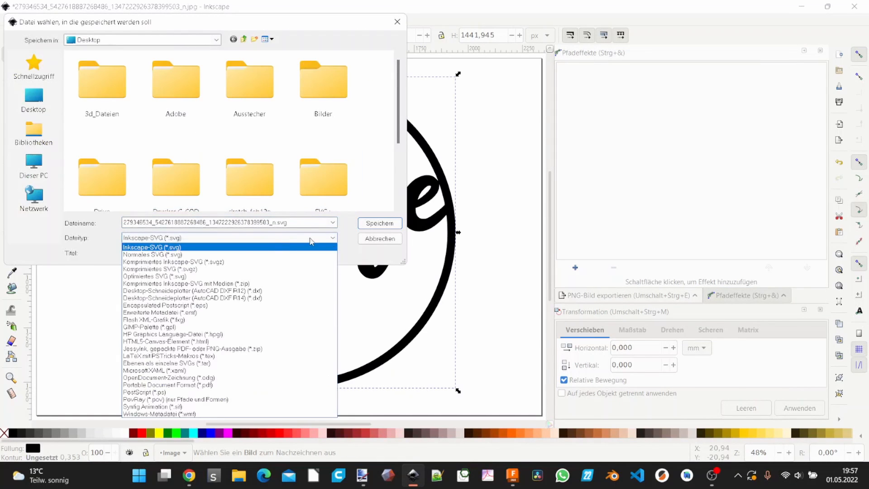
left_click(152, 255)
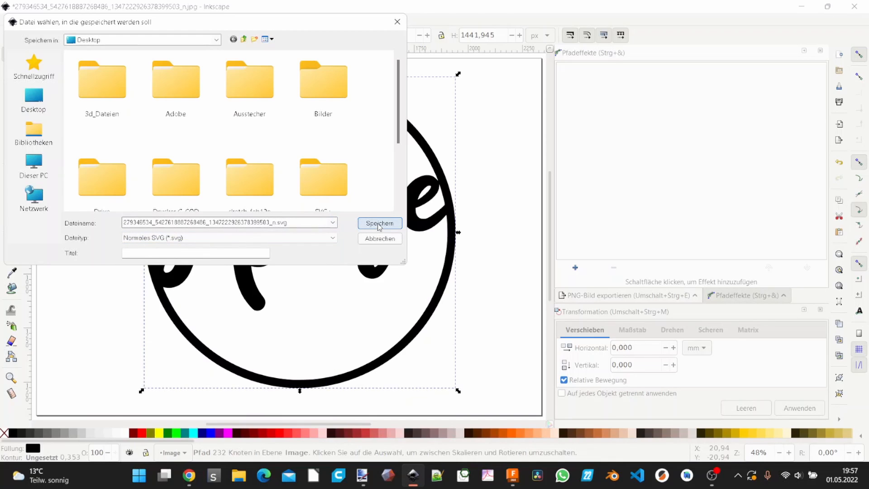
left_click(379, 223)
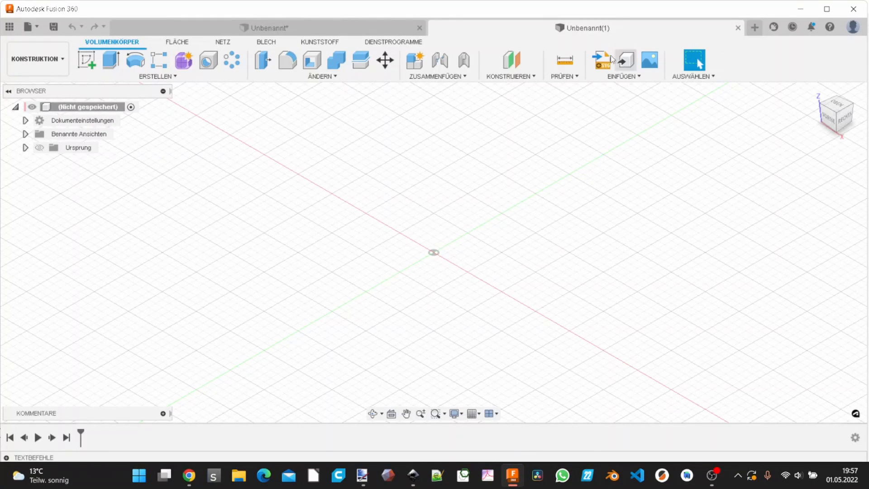
Insert the traced Home logo SVG file from this computer into a Fusion 360 sketch
left_click(600, 60)
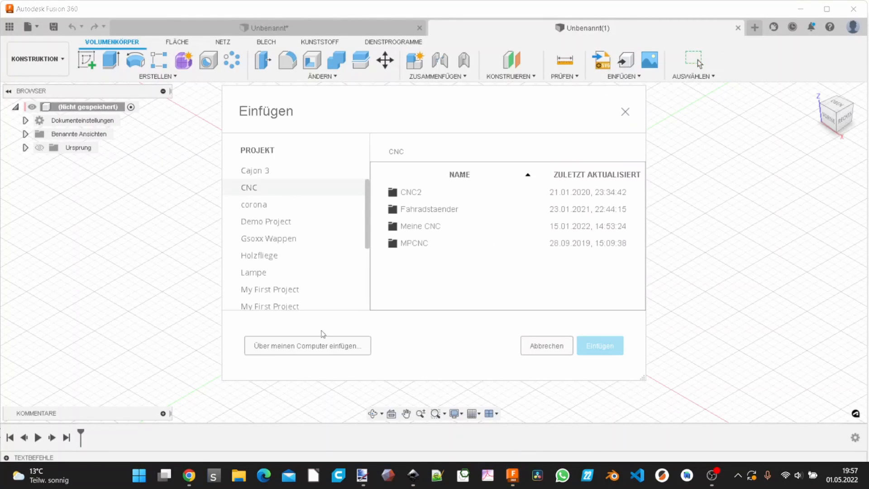
left_click(307, 345)
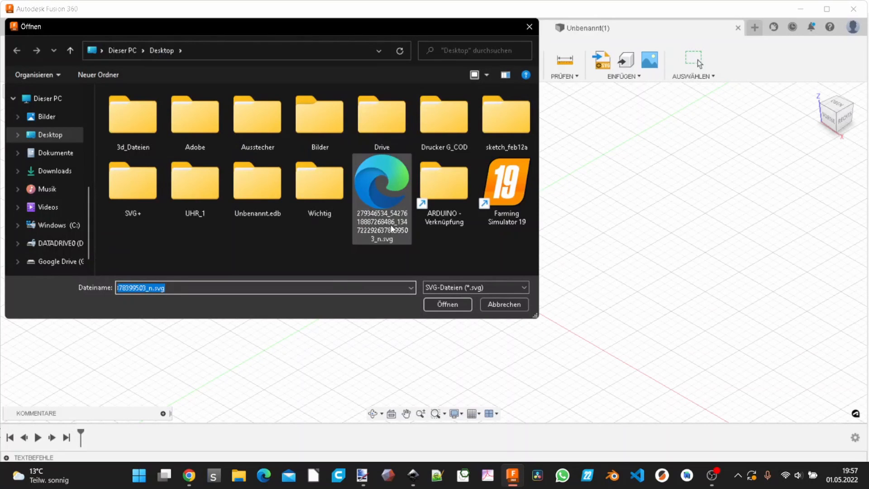
left_click(446, 304)
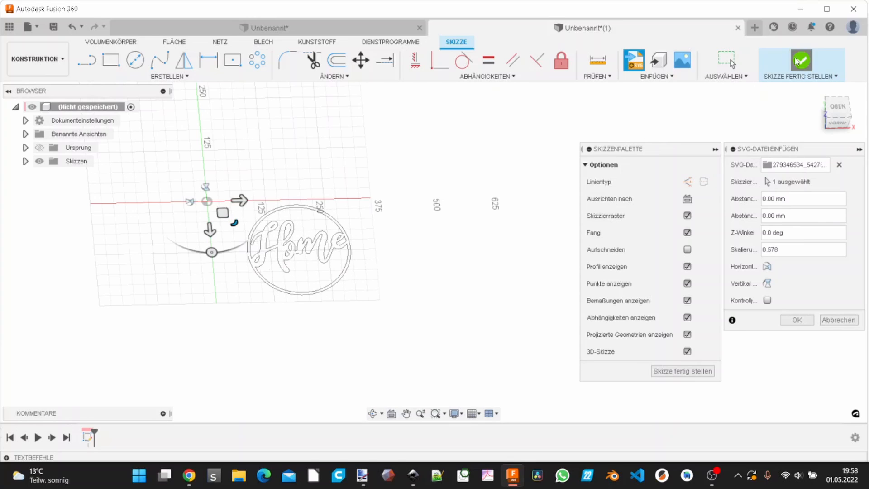
left_click(801, 62)
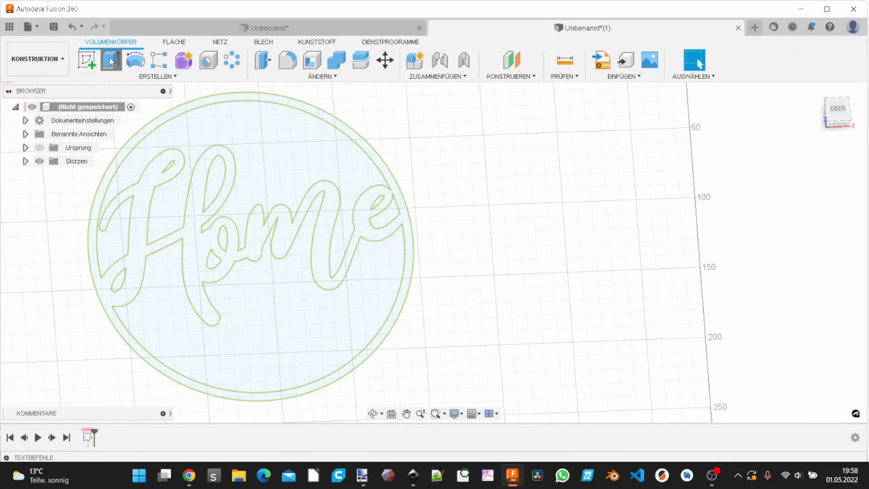
Extrude the Home logo profile with a 5 mm distance
left_click(111, 60)
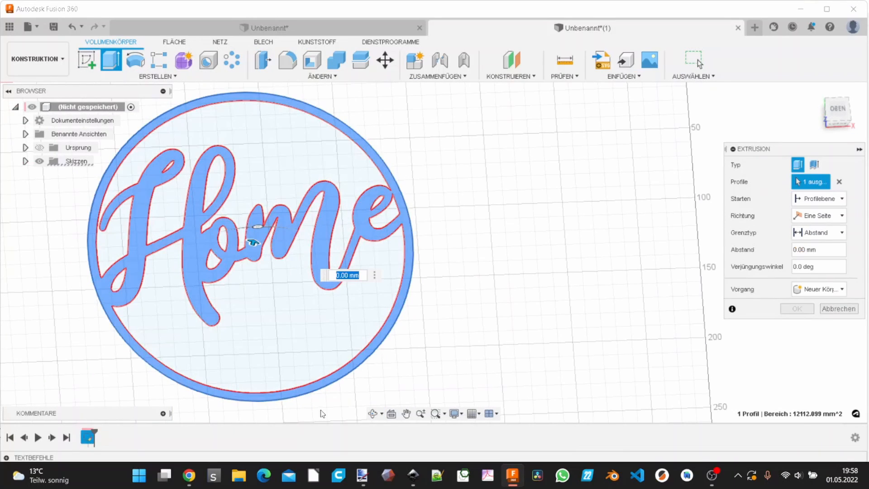
type("5")
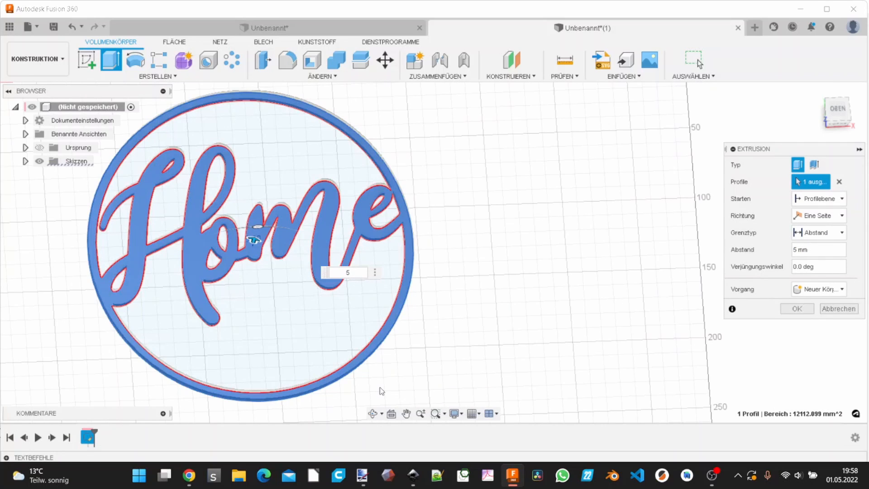